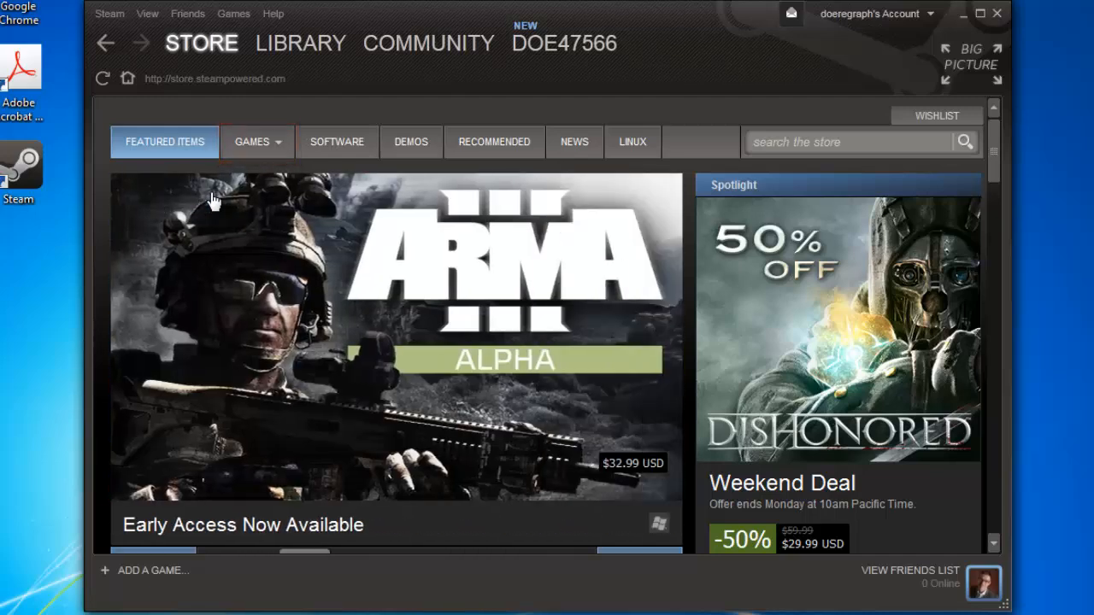
Browse the store's Free to Play games and go to the Star Conflict store page.
click(256, 141)
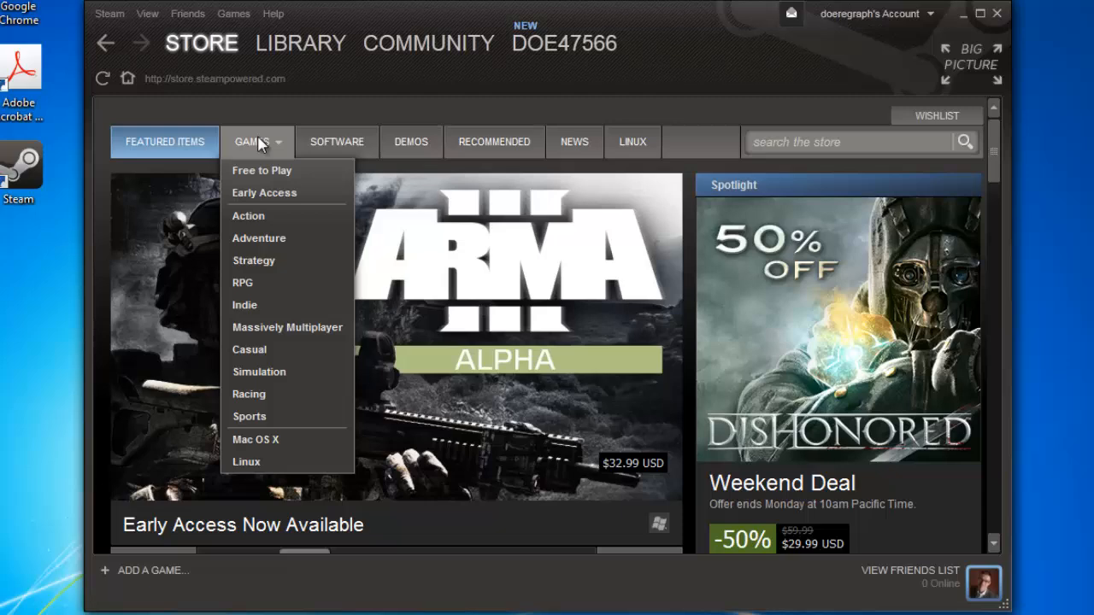
click(262, 171)
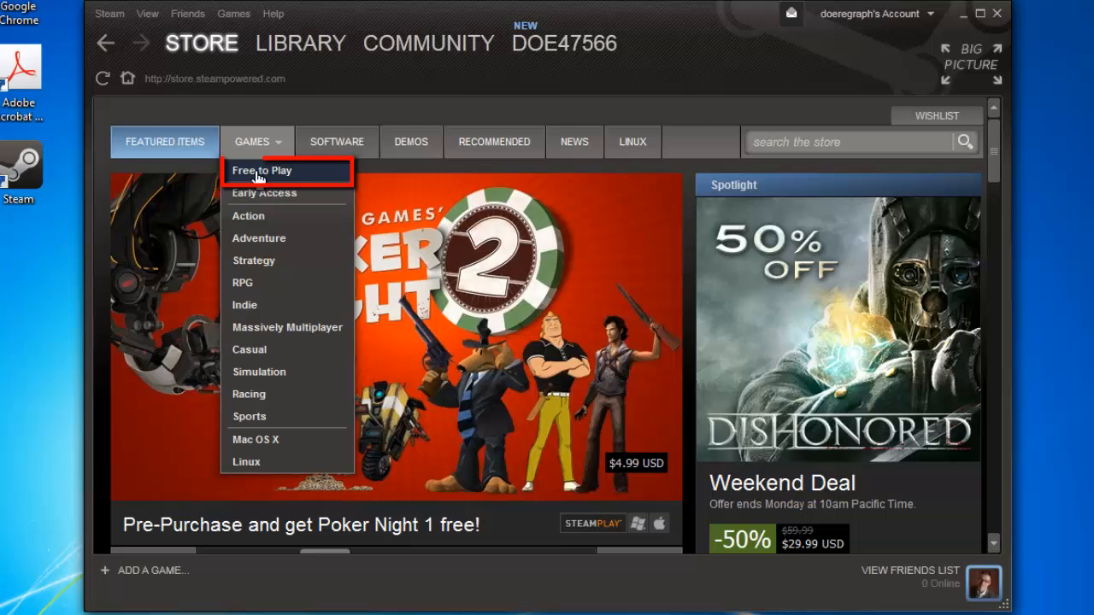
click(261, 171)
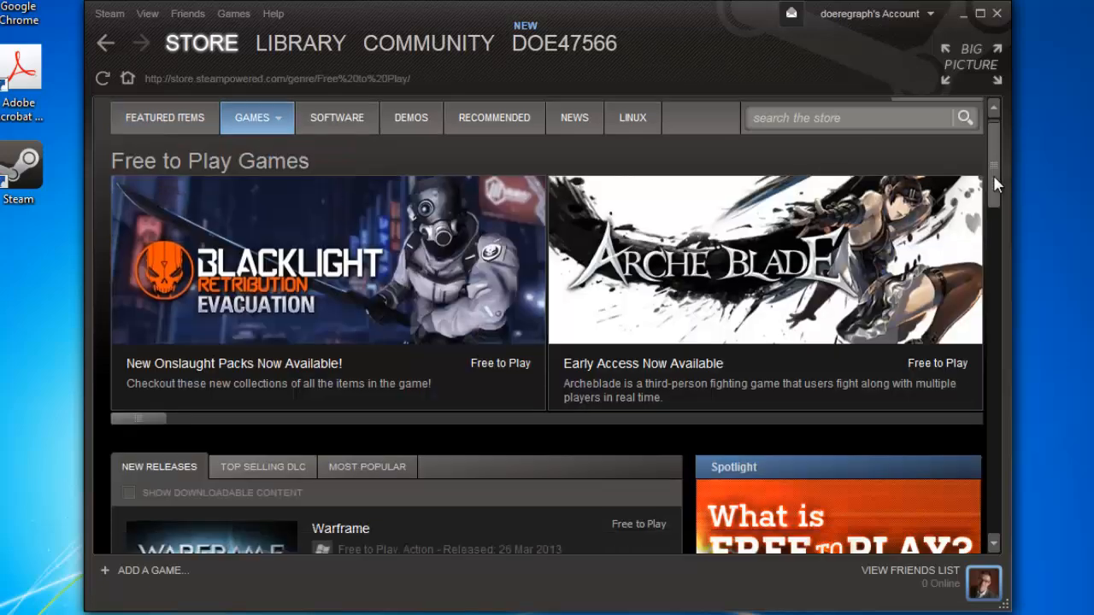
scroll(down, 3)
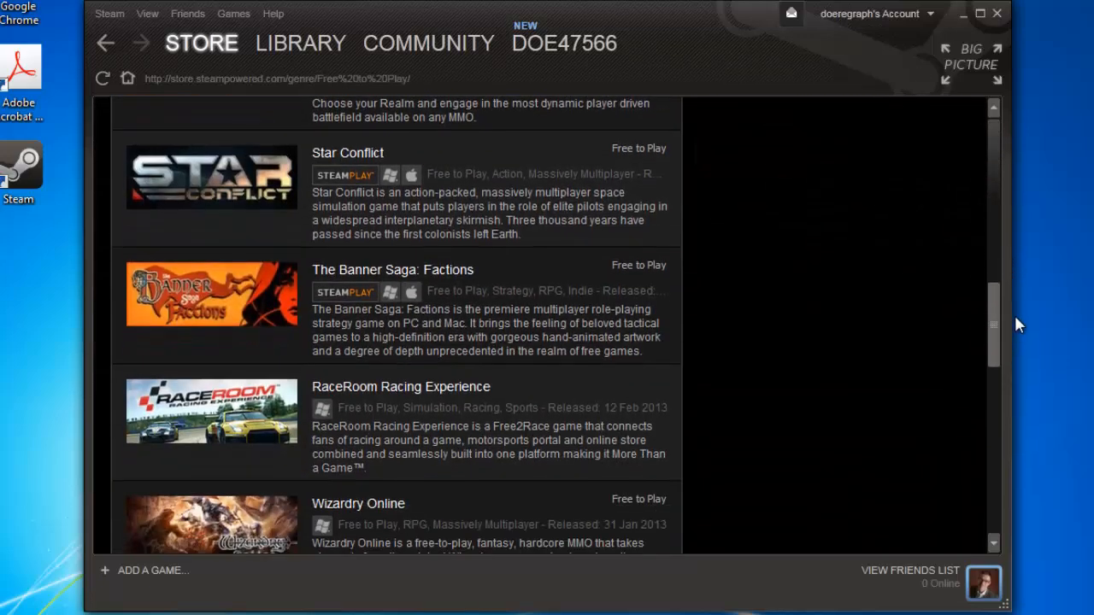
mouse_move(214, 184)
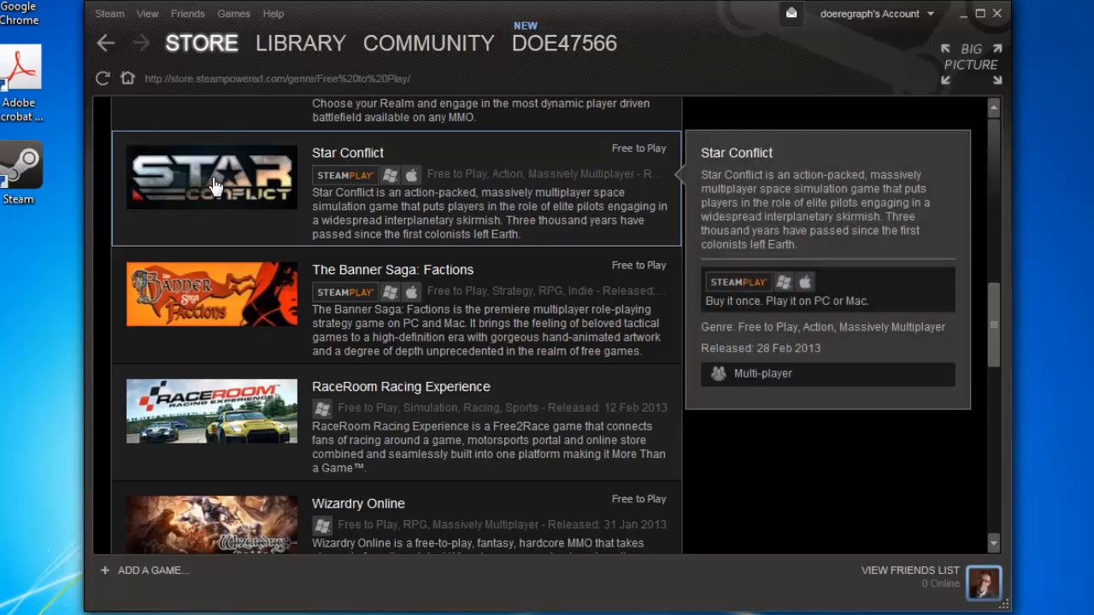
click(214, 185)
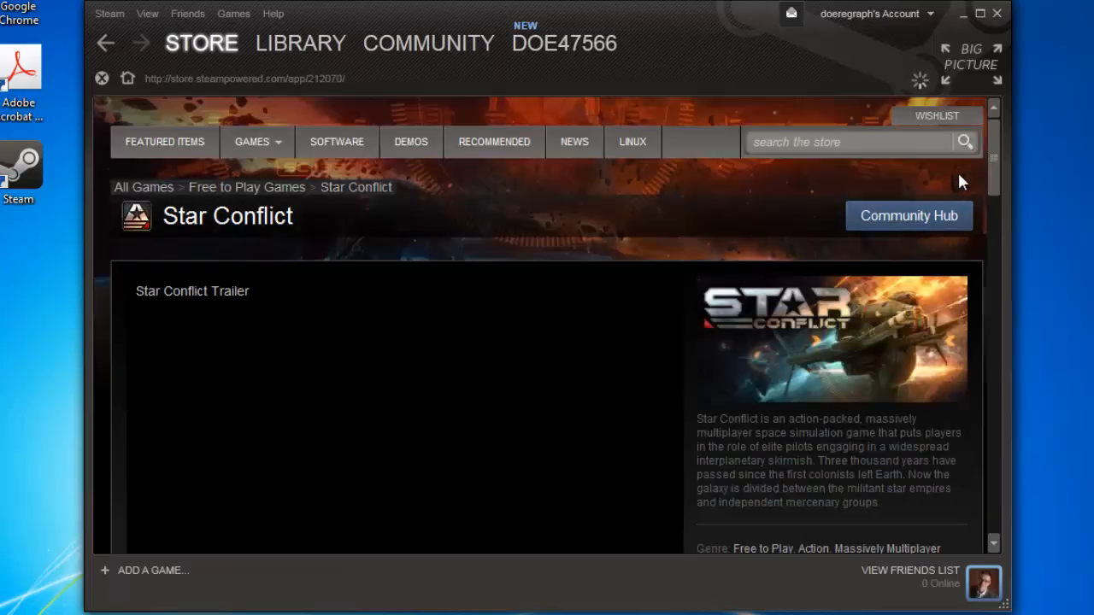
Choose Play Game on Star Conflict's page to bring up its install window.
scroll(down, 3)
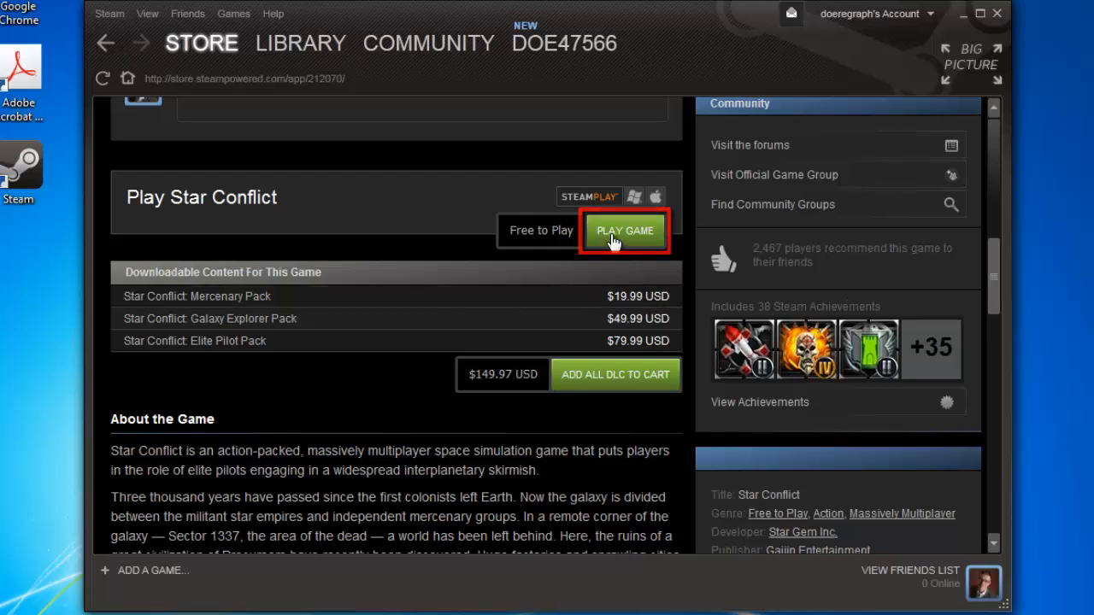
click(624, 231)
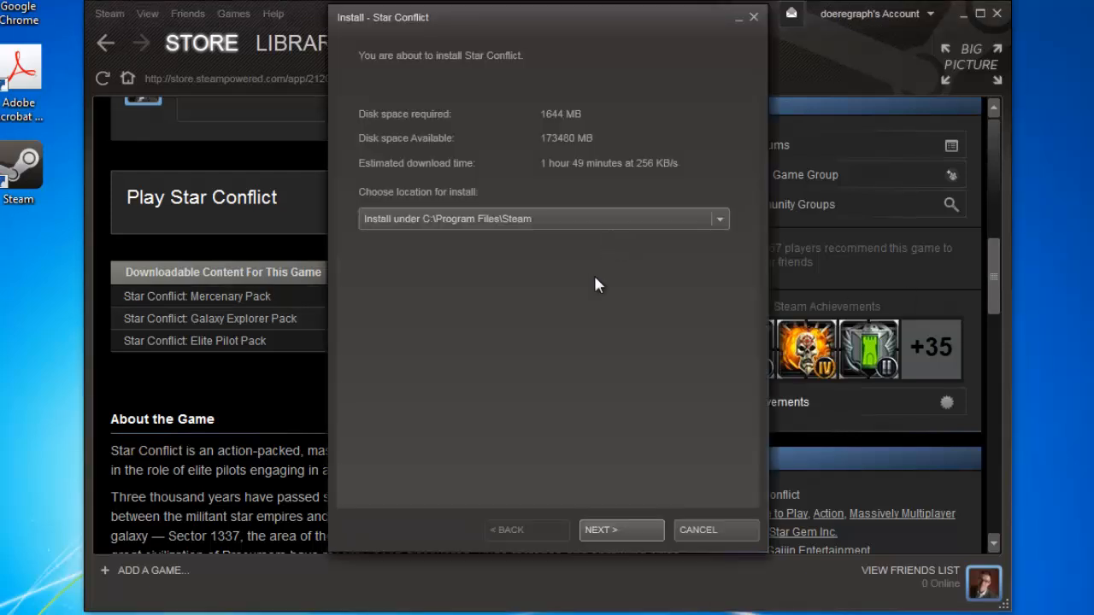
Accept the install location, keep both shortcuts, and finish so Star Conflict downloads to the library.
click(620, 530)
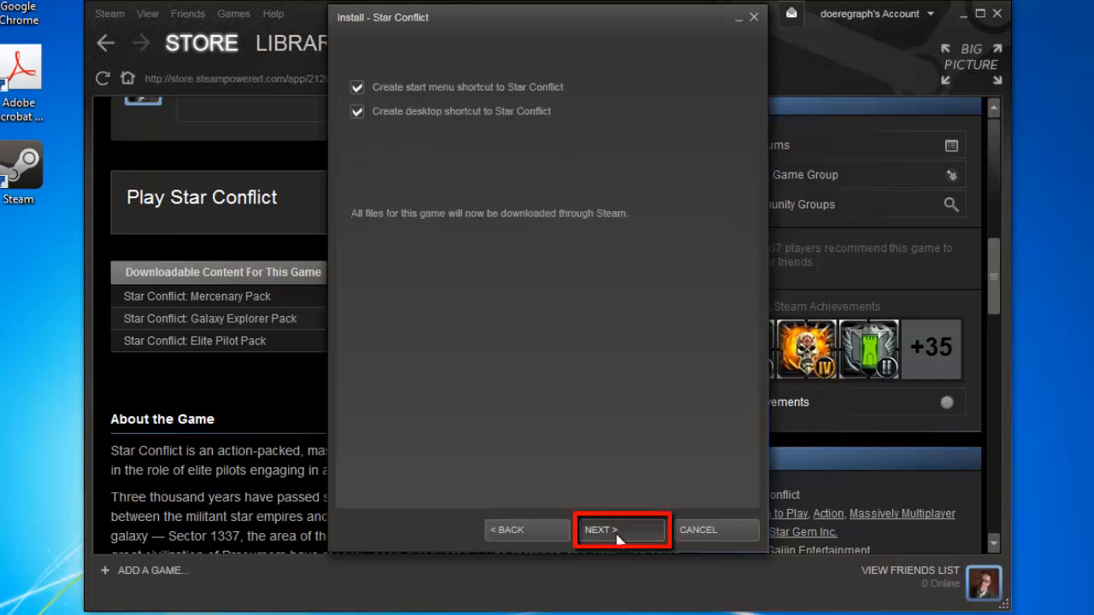
click(620, 530)
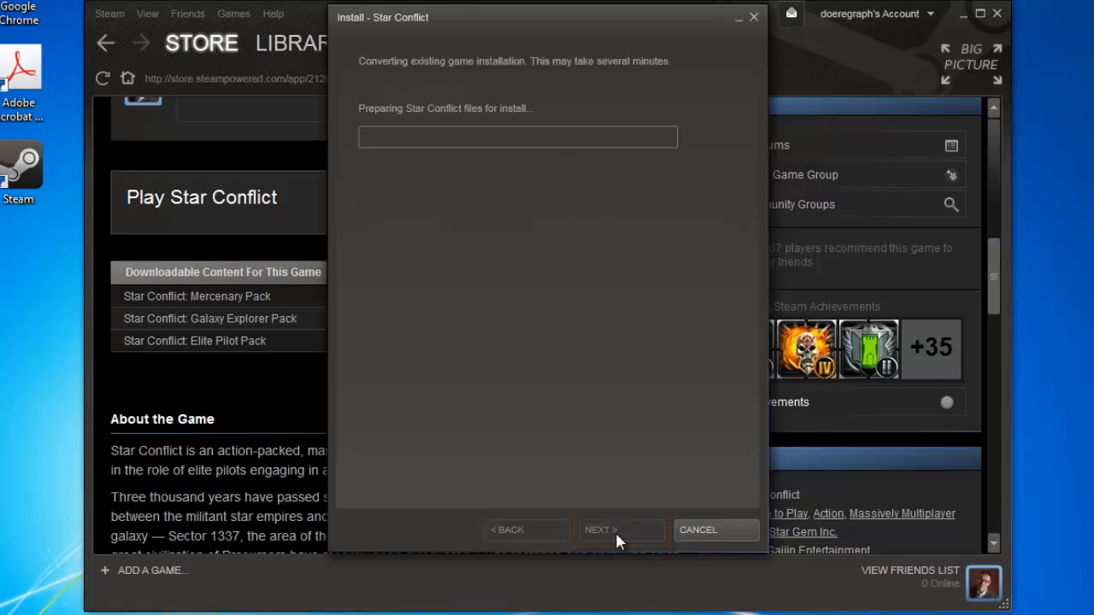
click(619, 530)
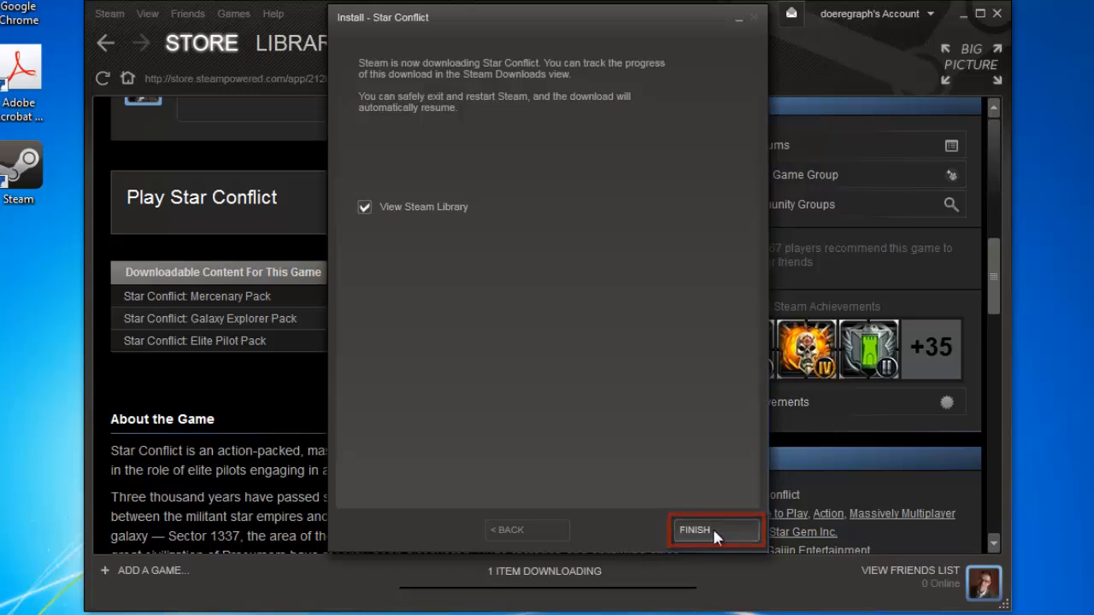
click(714, 530)
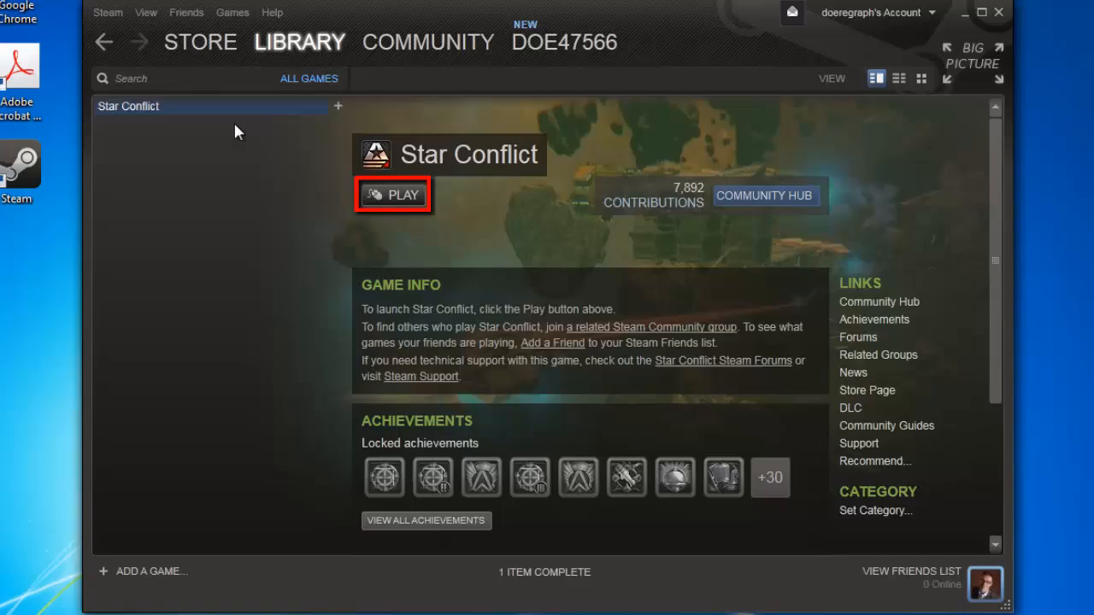
Launch Star Conflict from the Library to reach its Gaijin ID login screen.
click(393, 195)
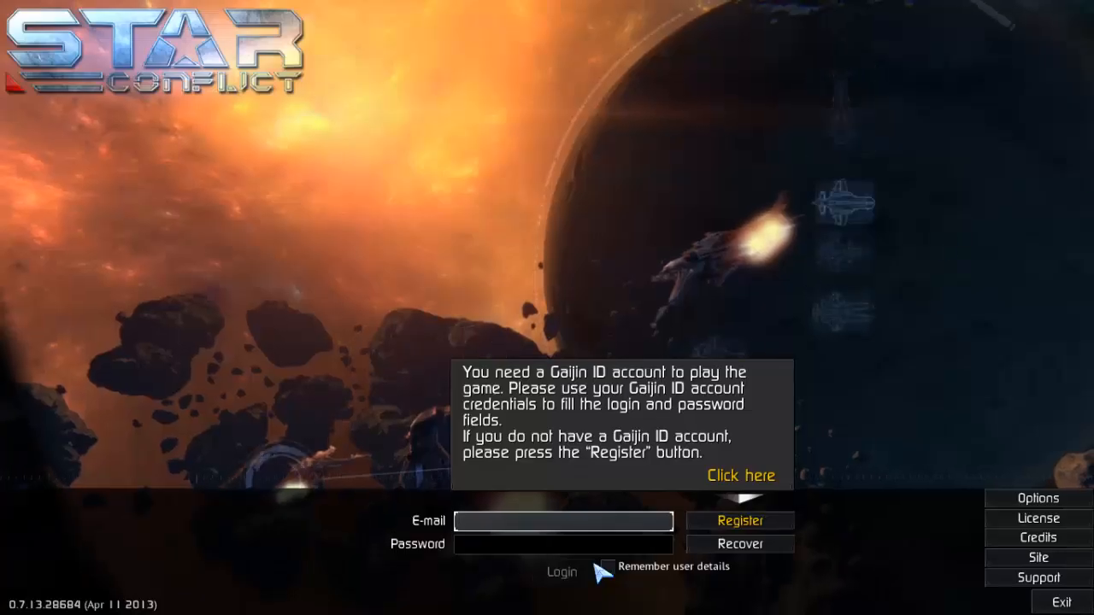